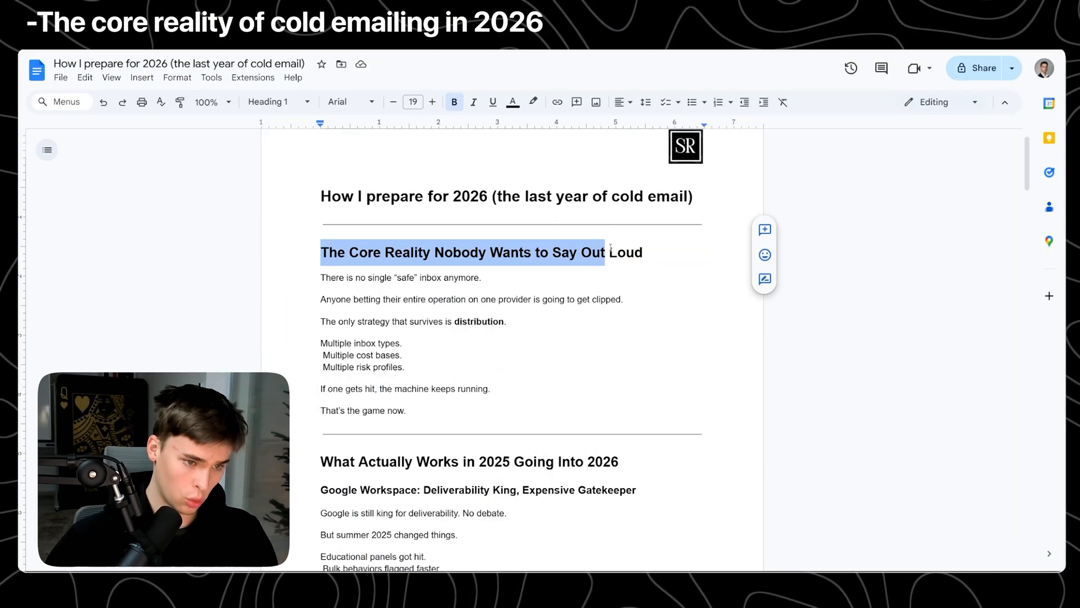
Scroll down to 'Google Workspace: Deliverability King, Expensive Gatekeeper' under What Actually Works.
left_click(275, 101)
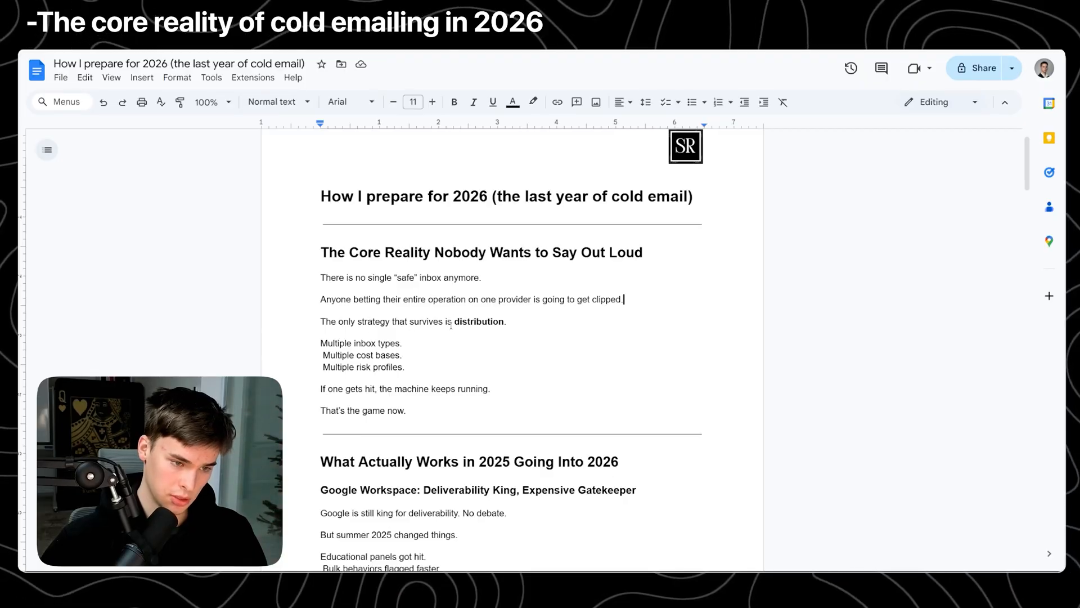
left_click(454, 101)
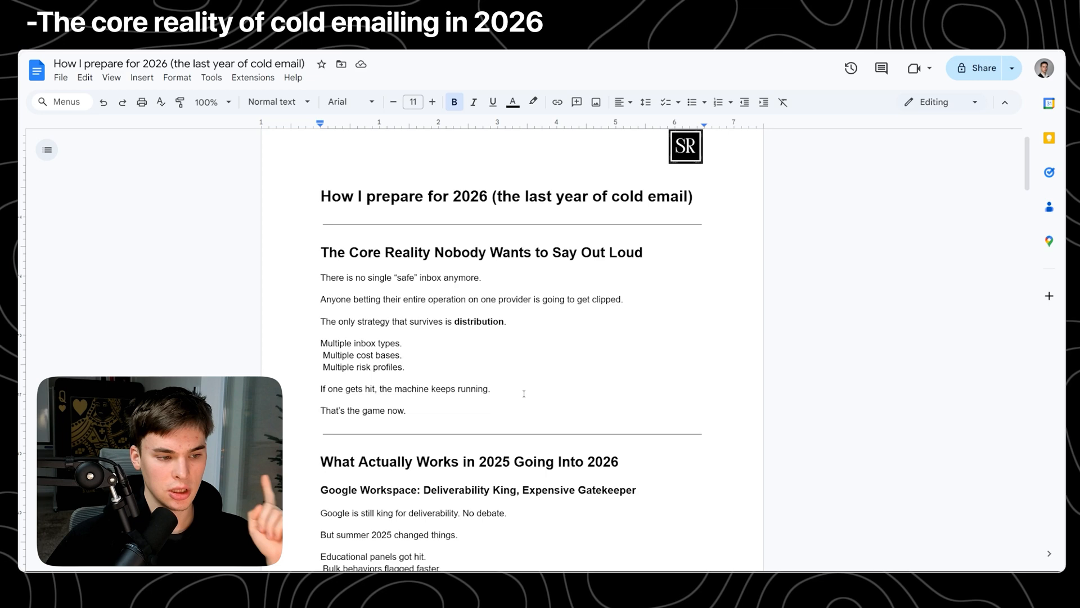
scroll("down", 3)
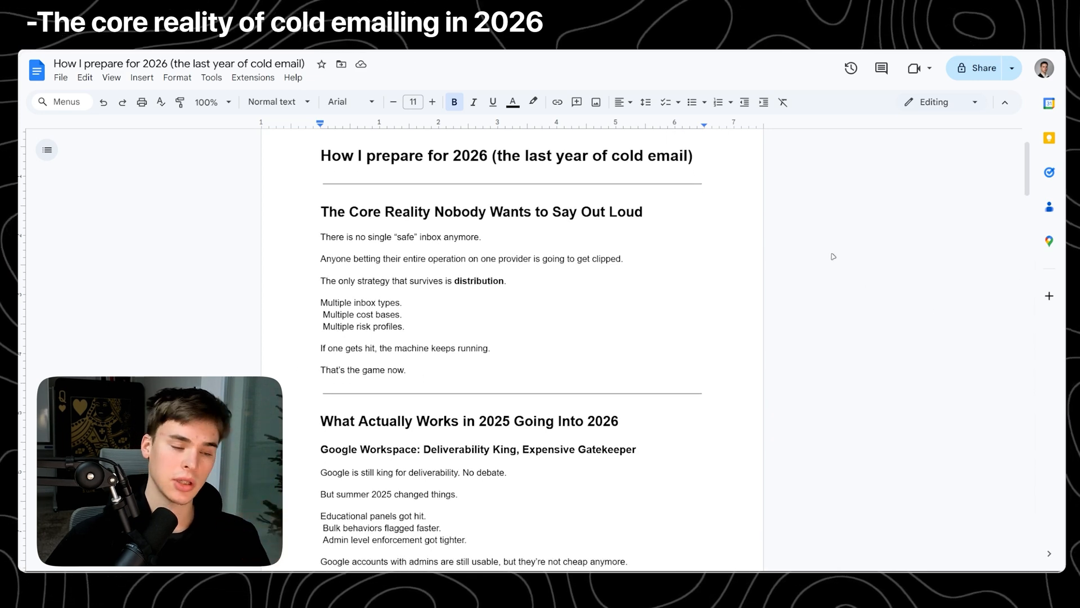
scroll("down", 3)
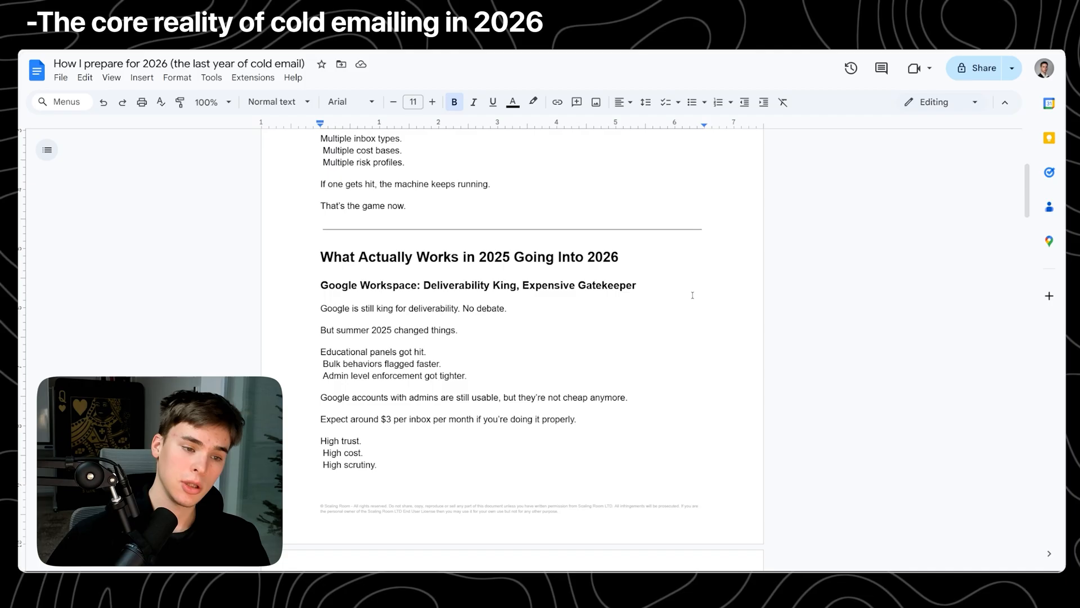
mouse_move(647, 274)
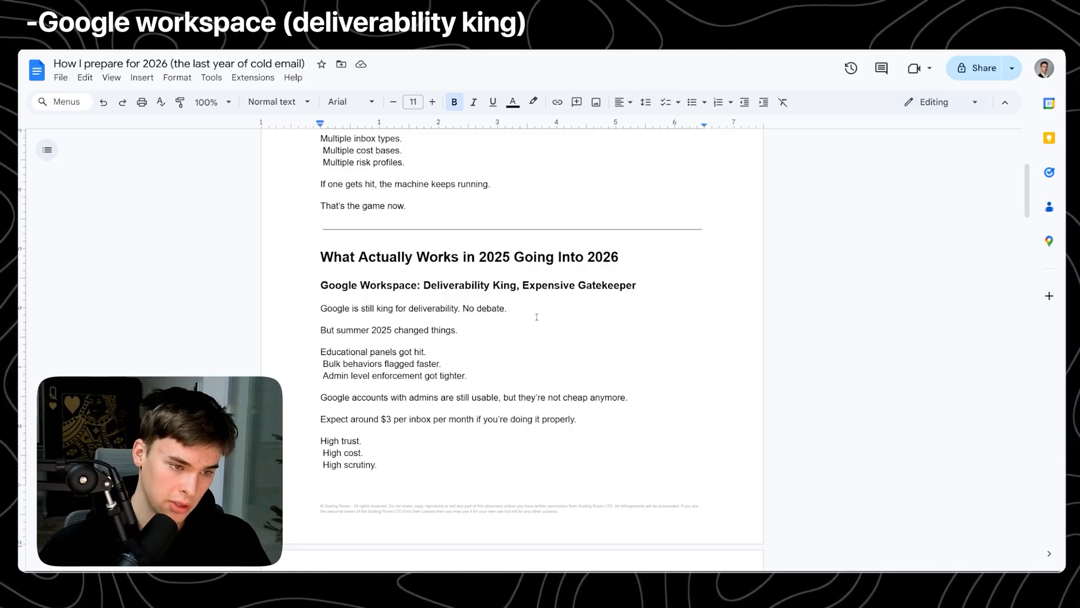
scroll("down", 3)
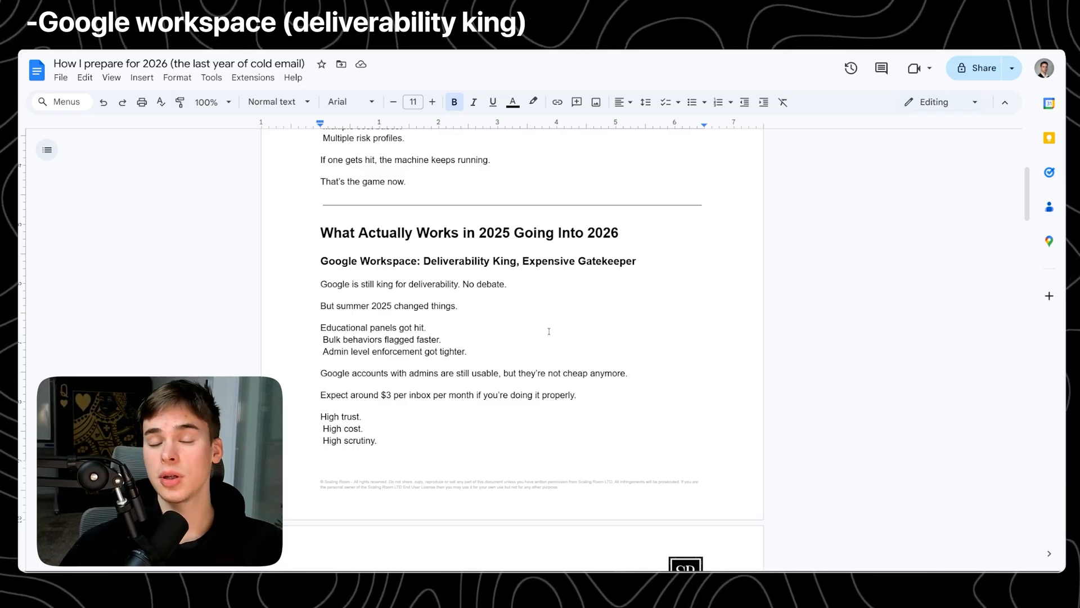
mouse_move(503, 354)
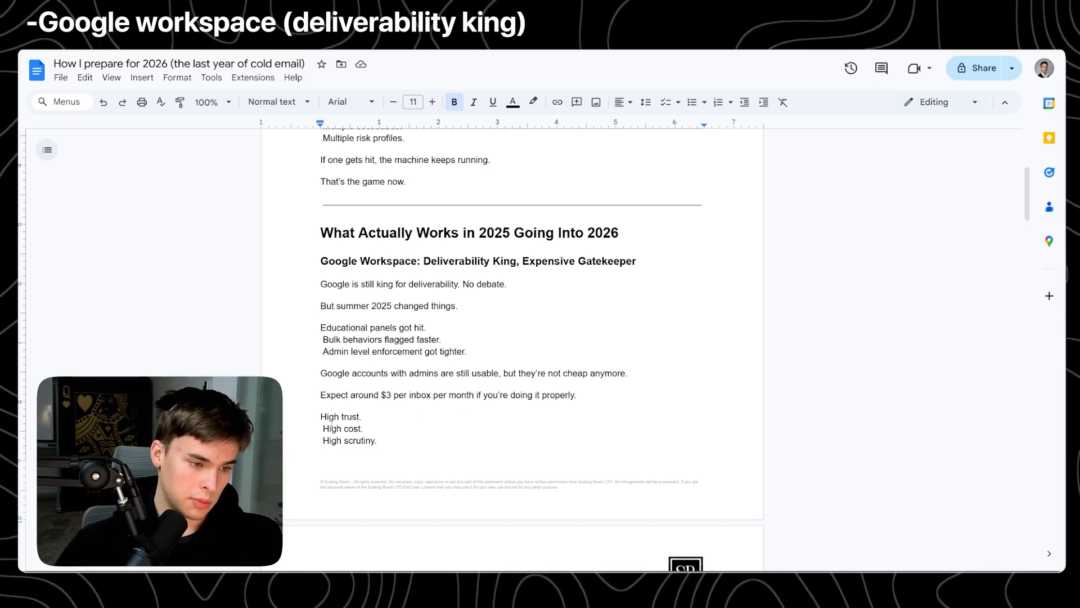
scroll("down", 3)
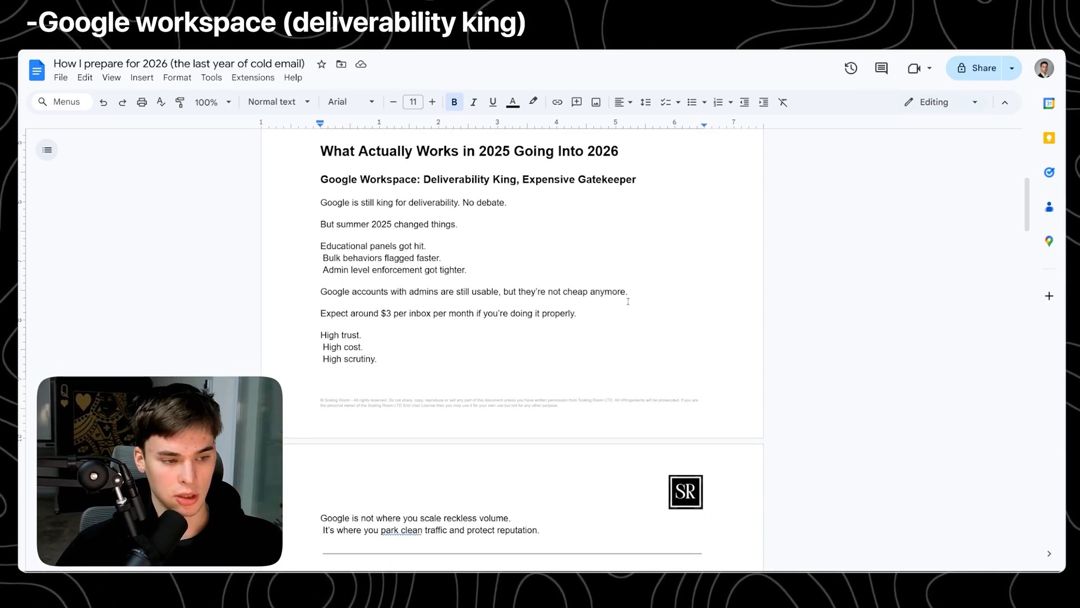
scroll("down", 3)
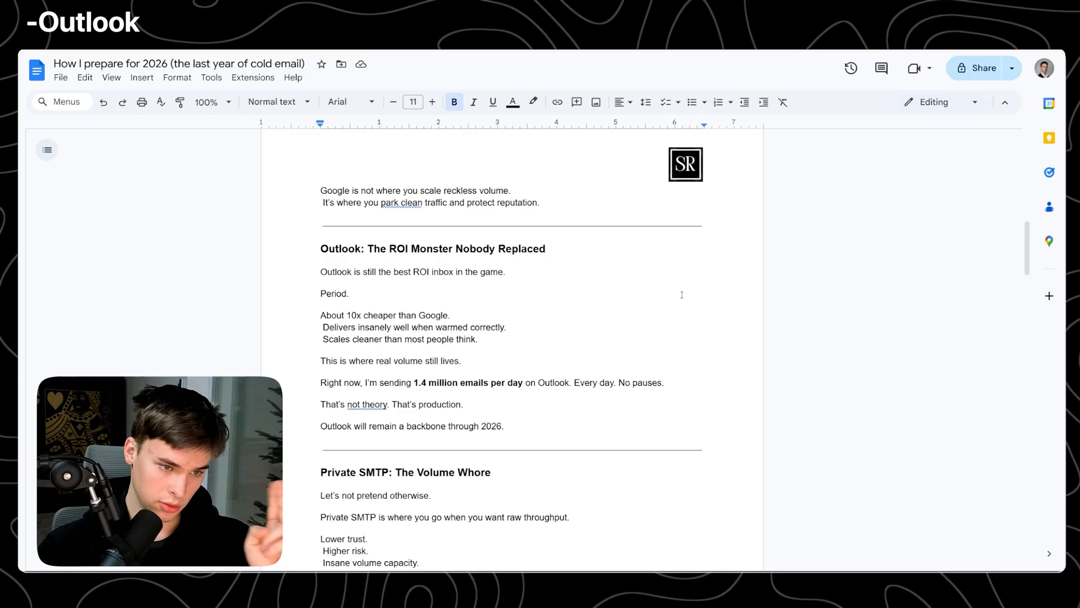
left_click(505, 272)
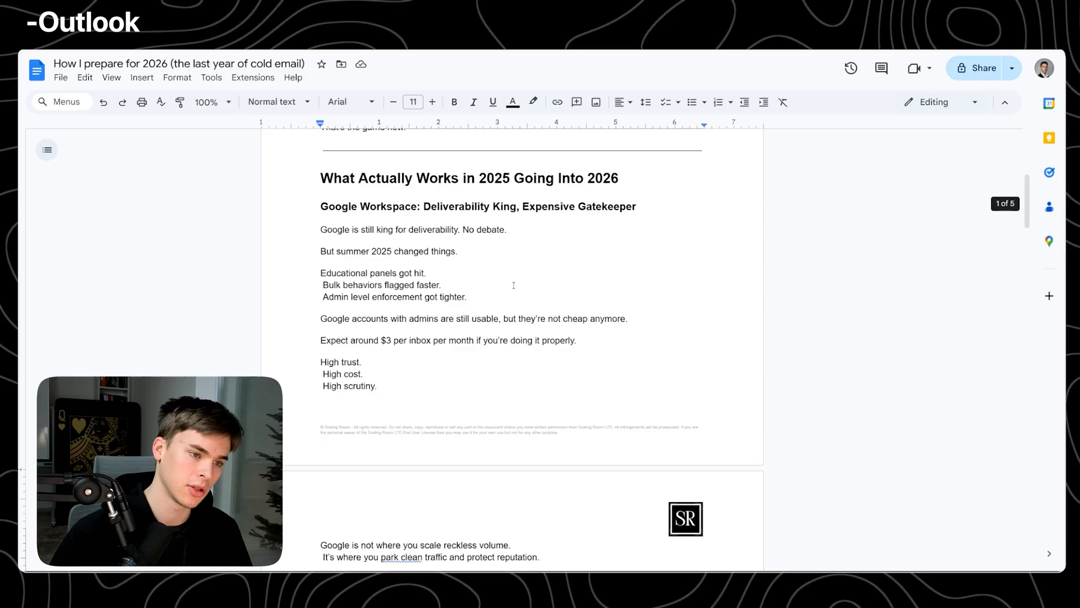
scroll("up", 3)
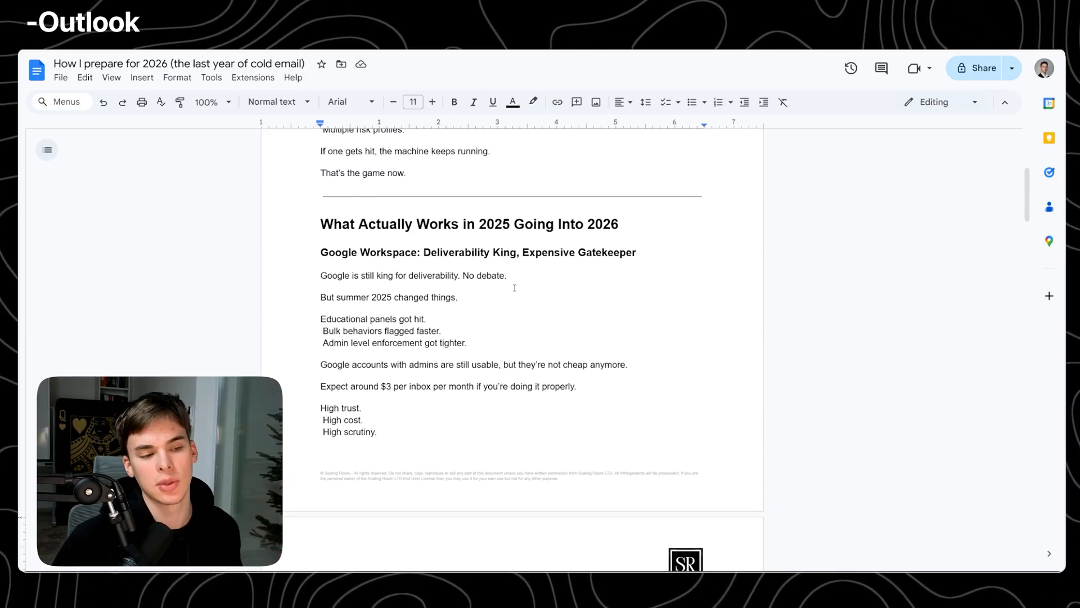